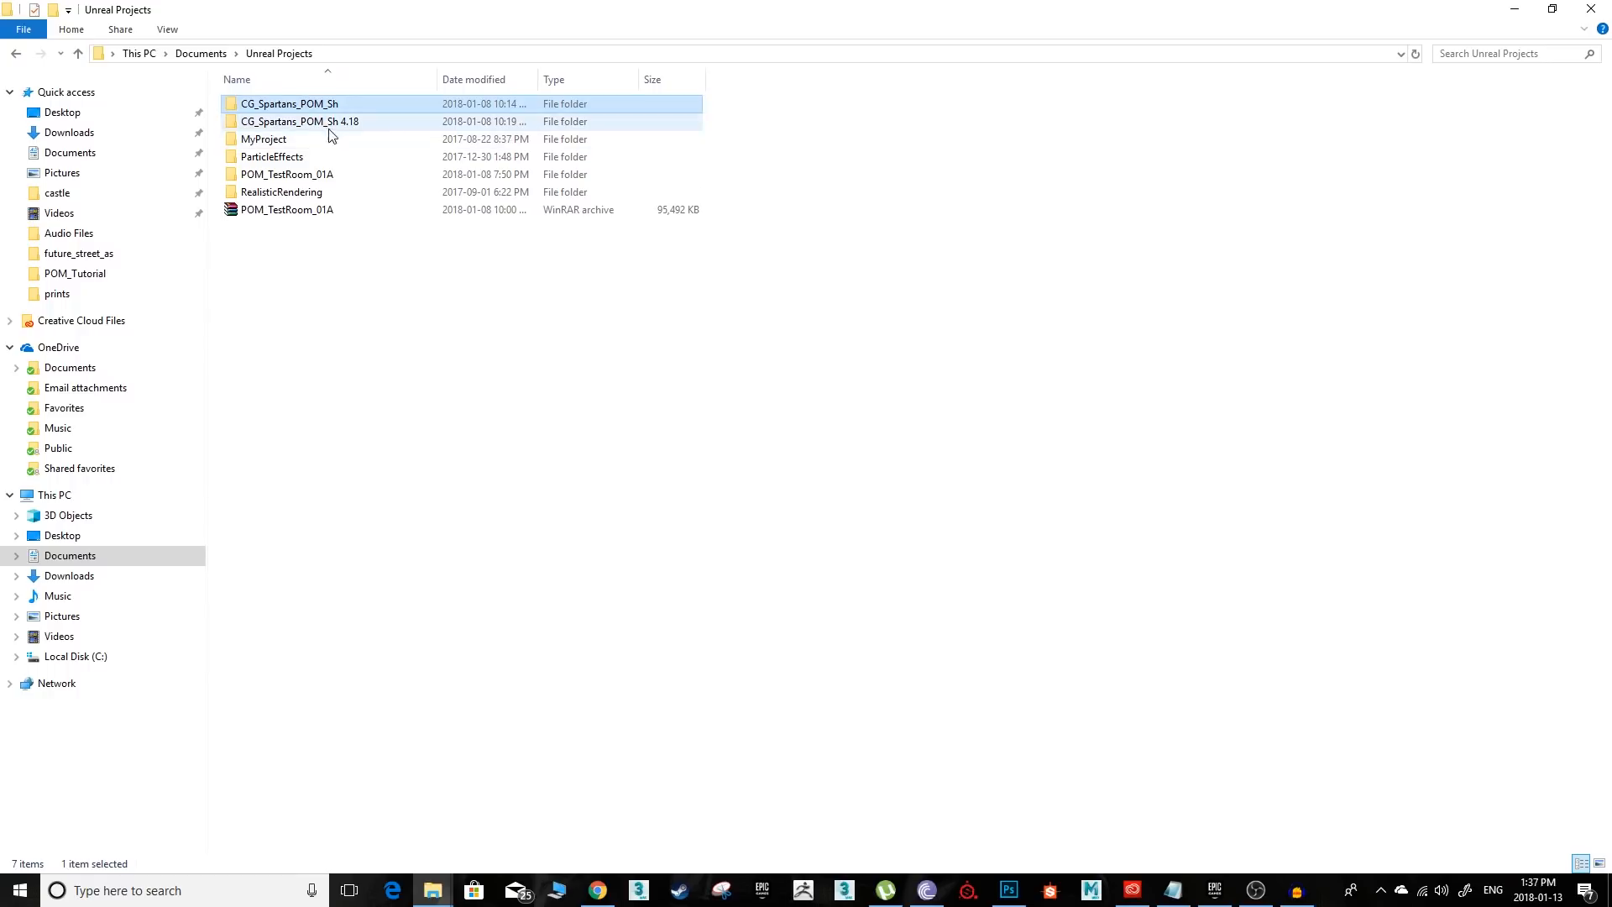
mouse_move(315, 129)
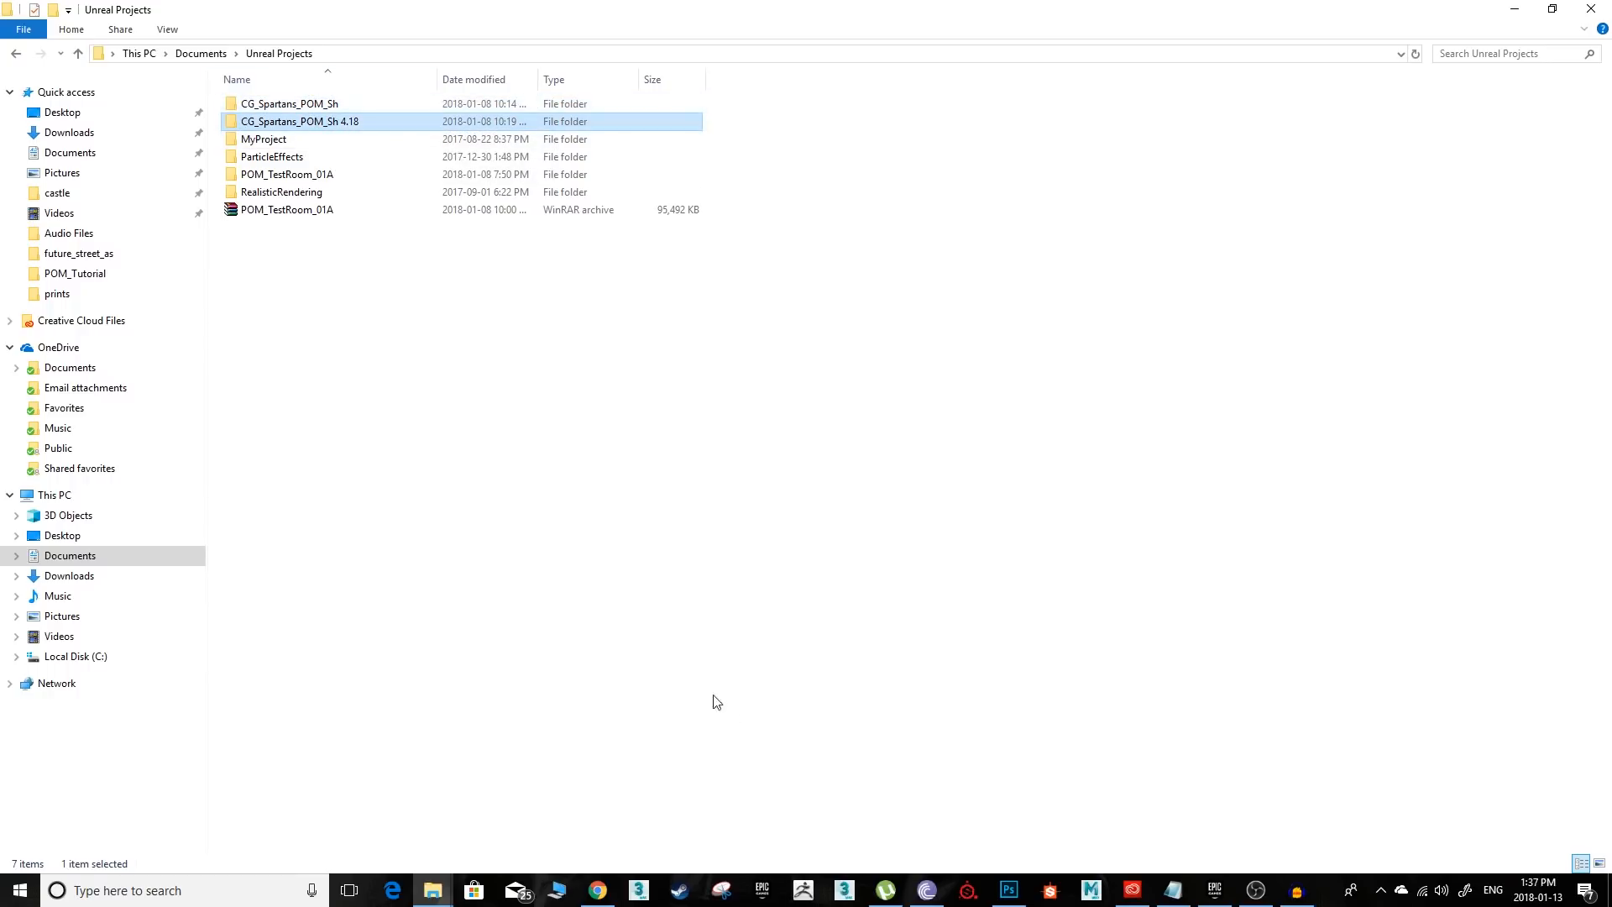
- Open the CG_Spartans_POM_Sh 4.18 project file from Documents > Unreal Projects
click(1214, 889)
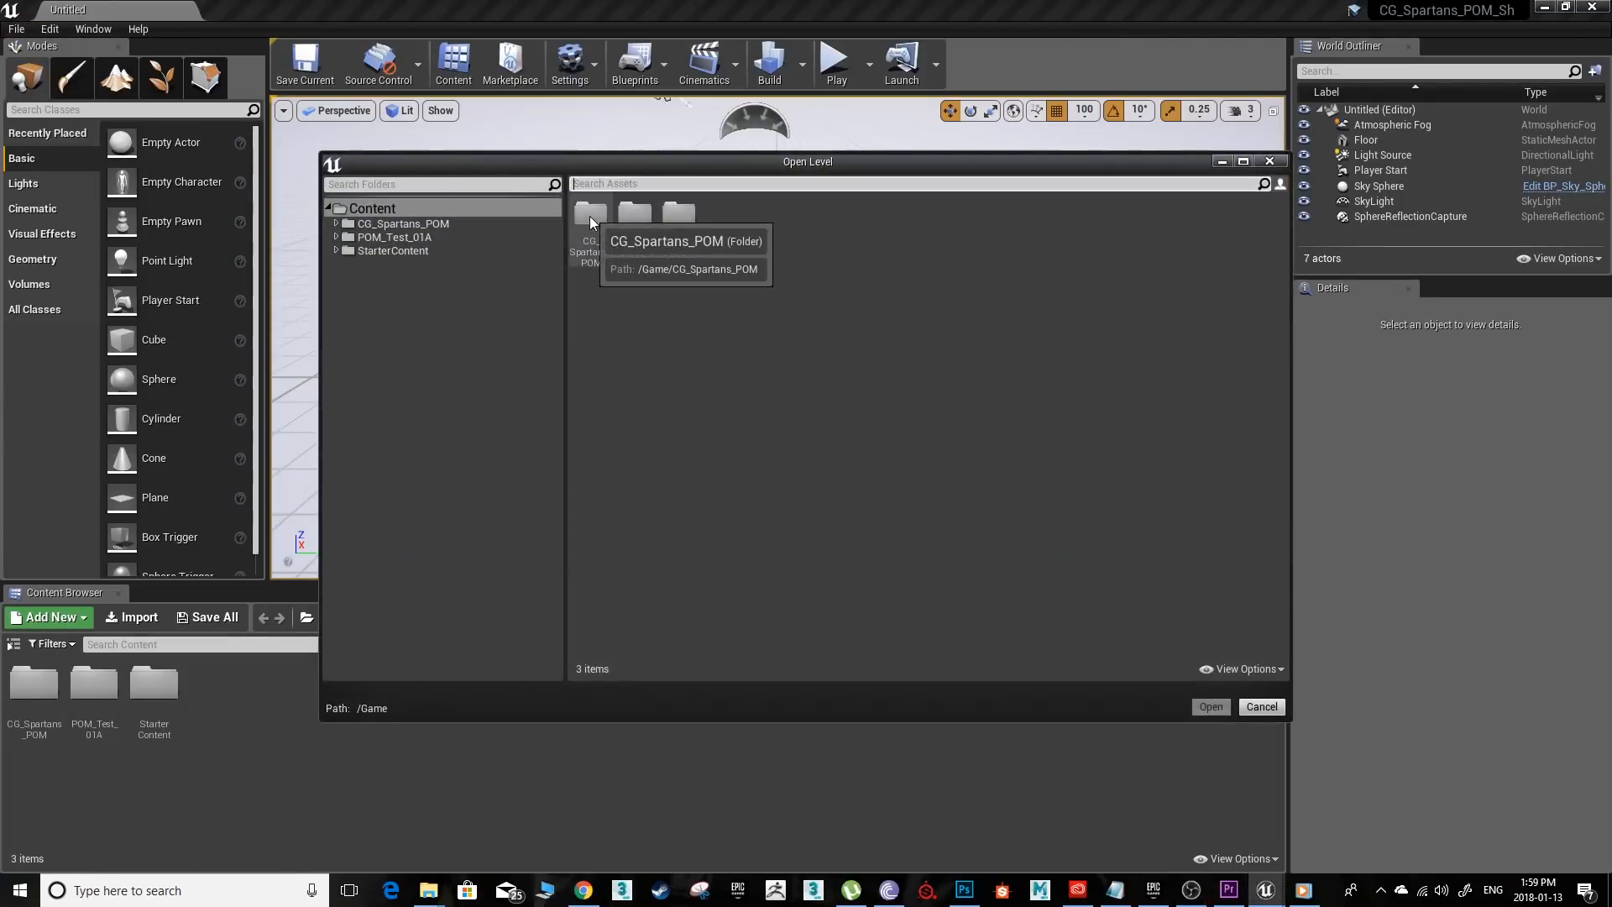
- Load POM_TestRoom_01A and browse the Content Browser to CG_Spartans_POM > POM_TestRoom
click(1211, 706)
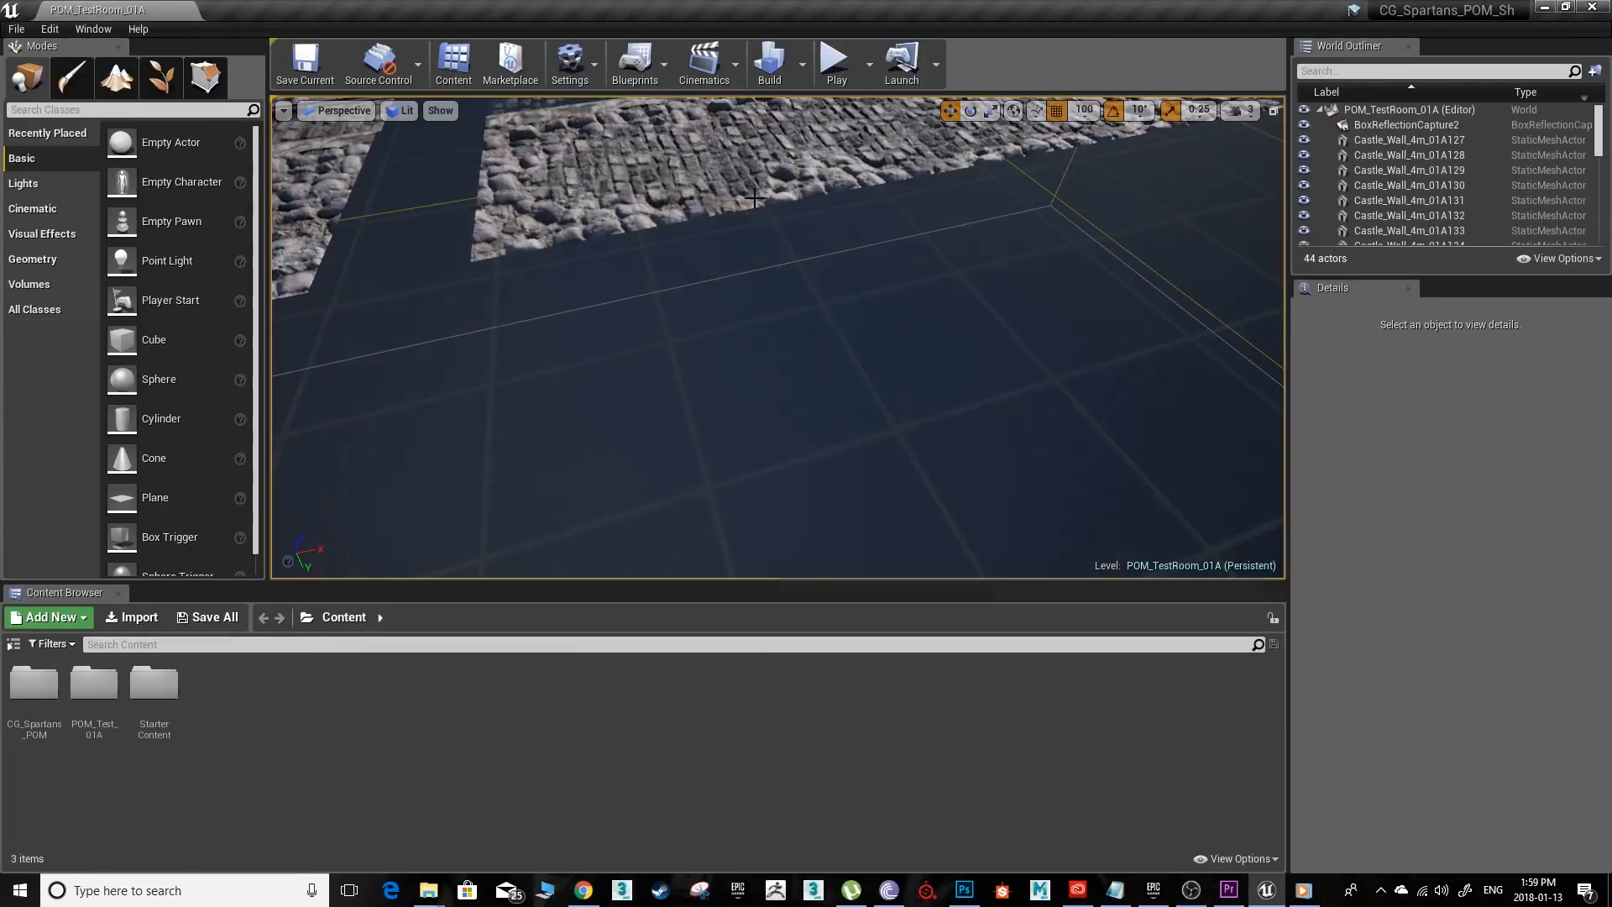
click(398, 110)
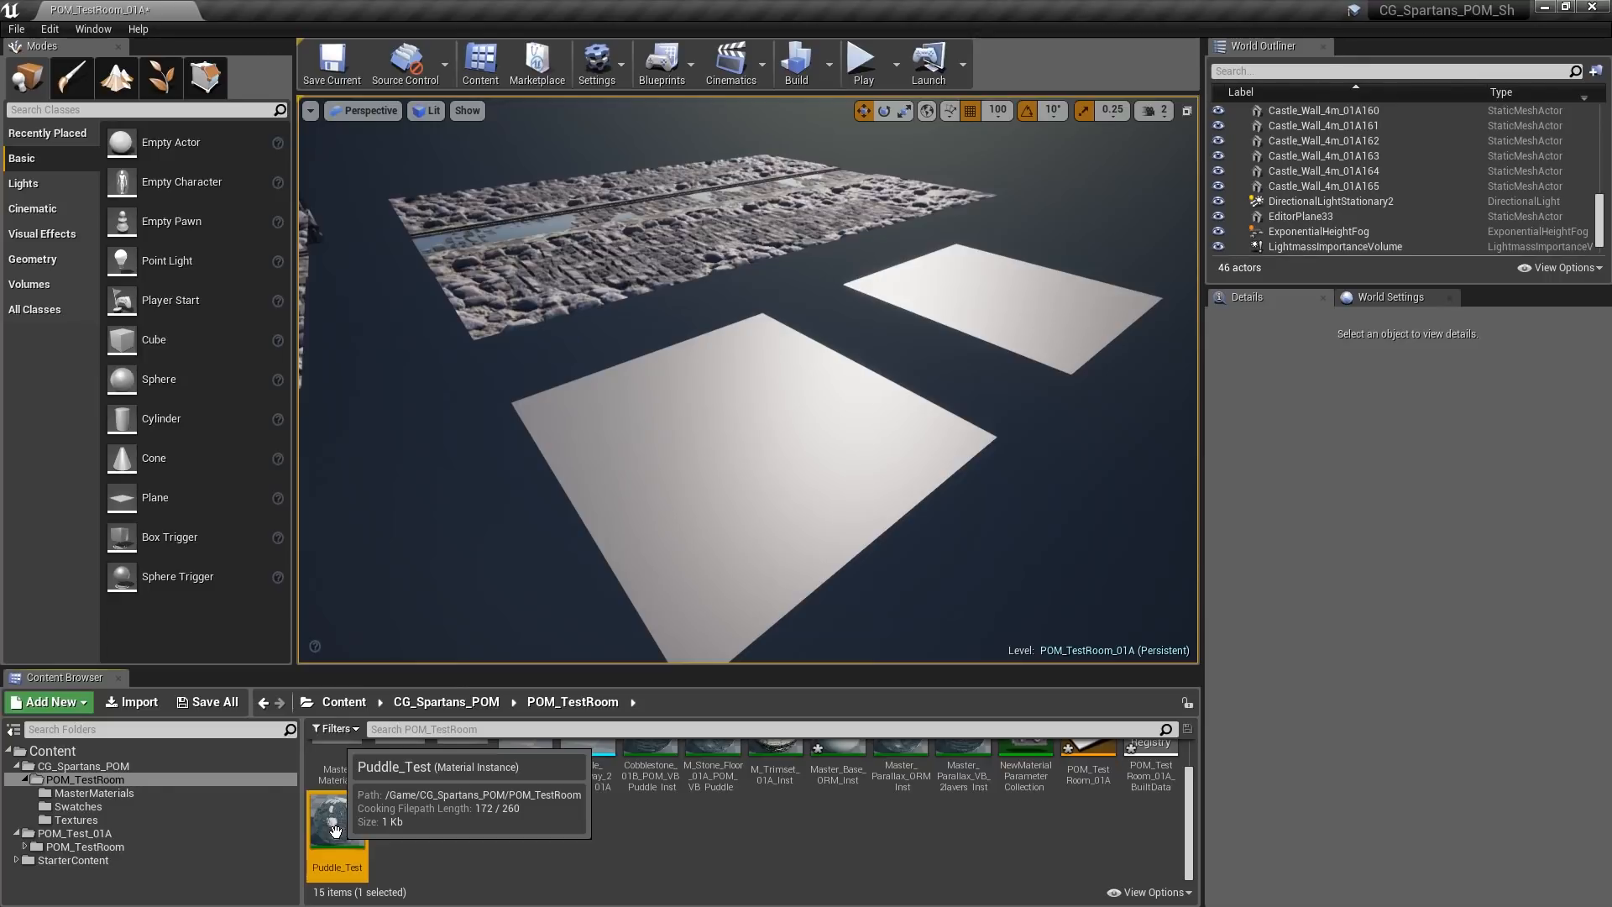
- In Puddle_Test, enable the Puddle Color override and set it to grey RGB 0.182292
double_click(337, 823)
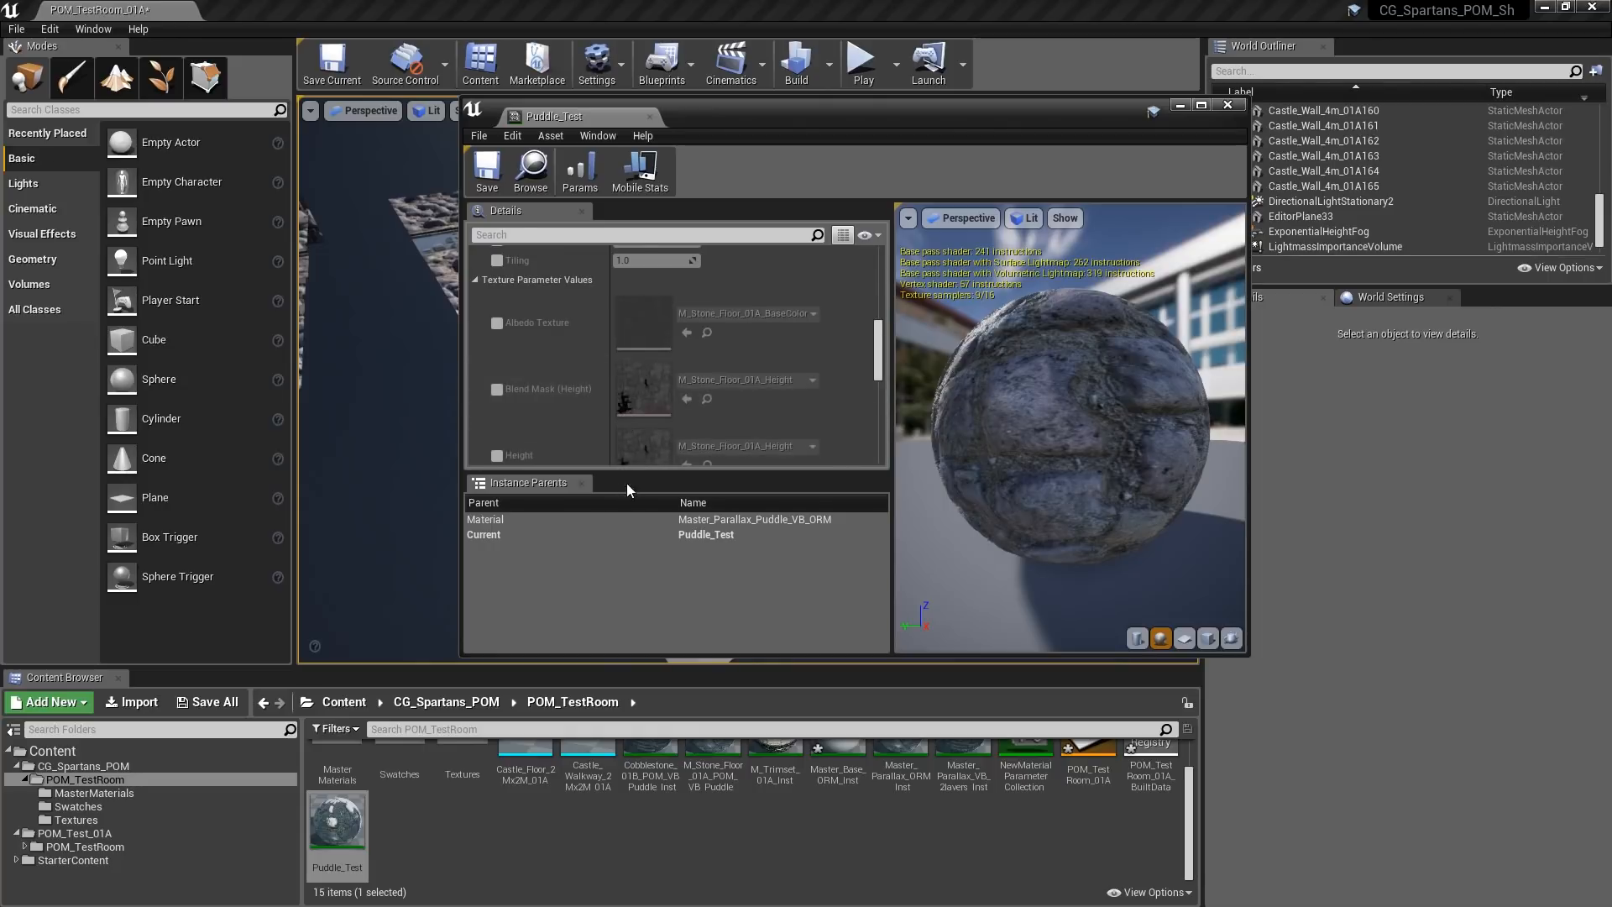
click(74, 819)
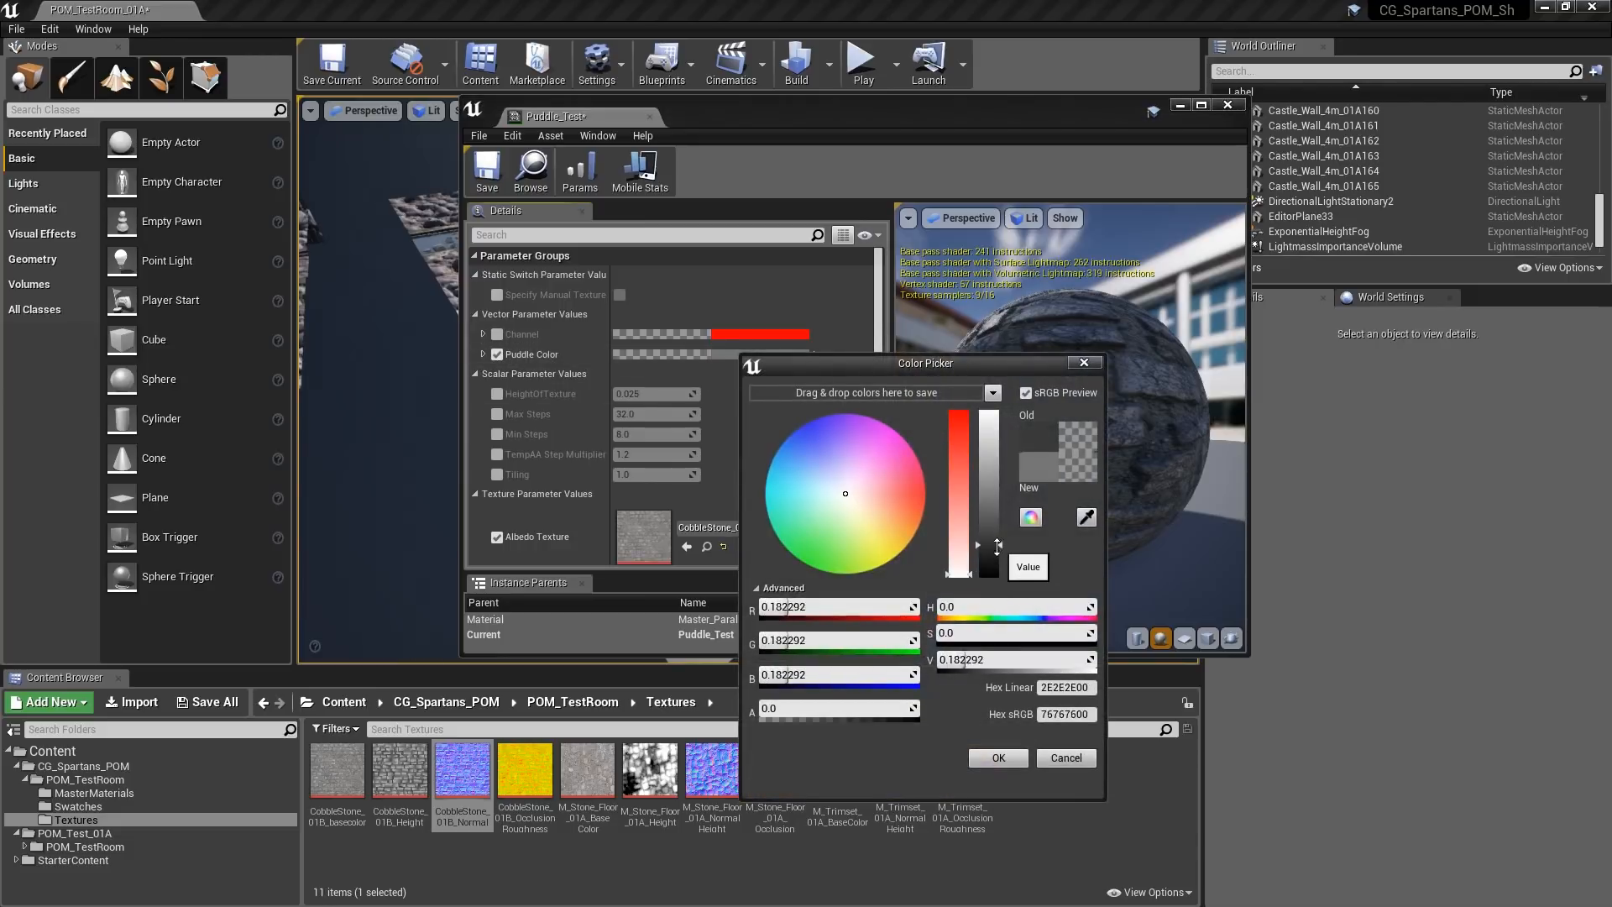
click(999, 758)
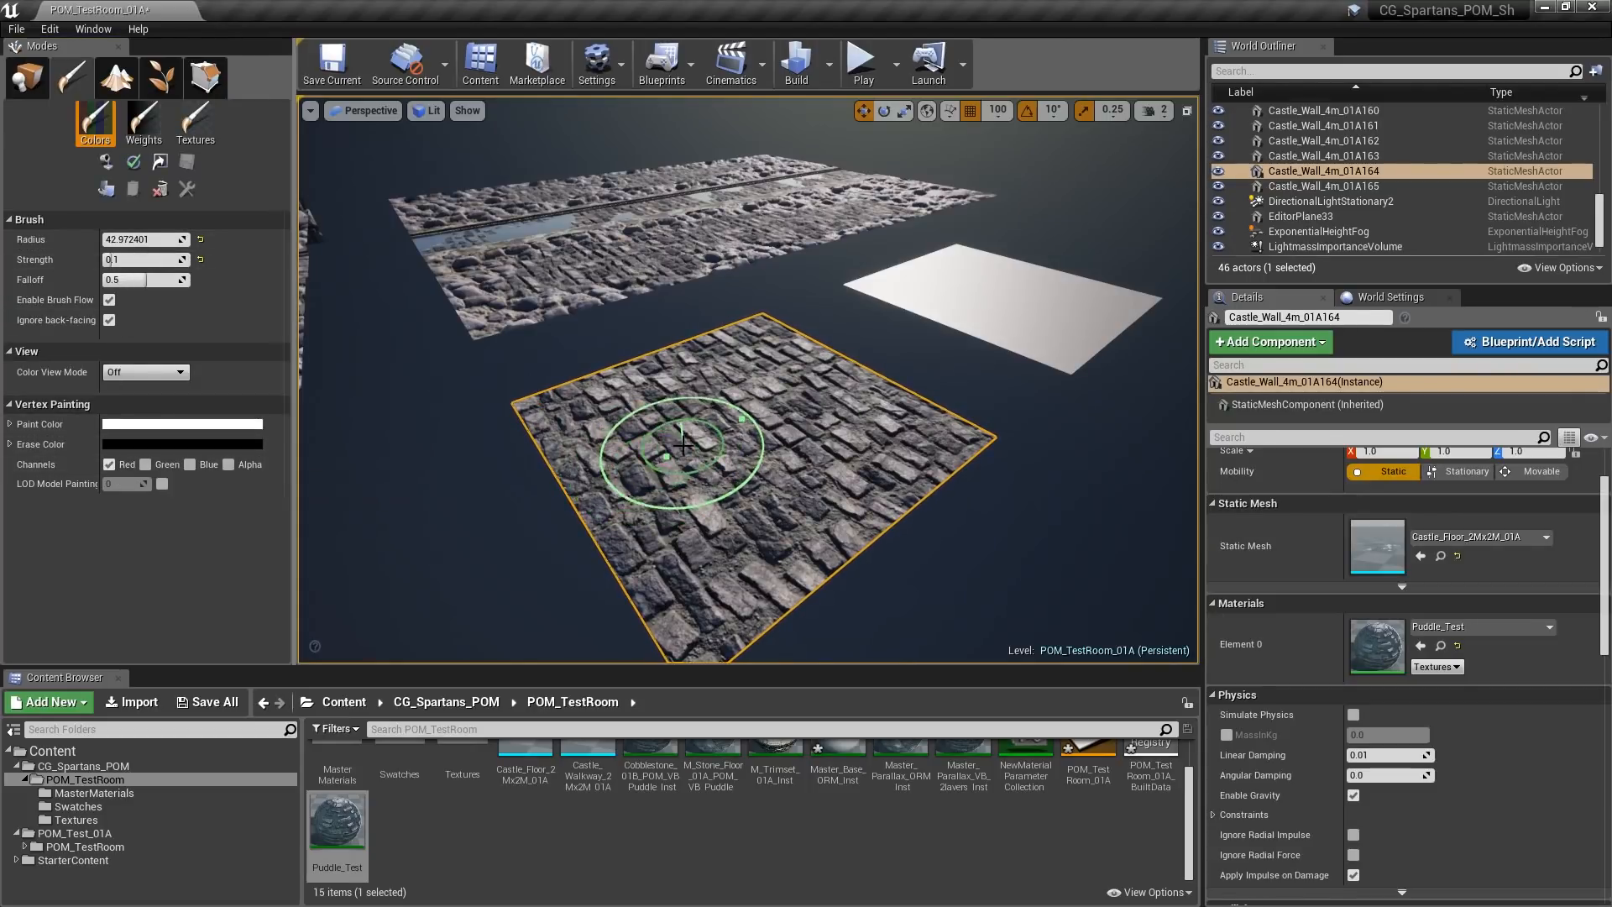
- Brush red-channel vertex-paint puddles across the cobblestone floor
drag(683, 447, 748, 385)
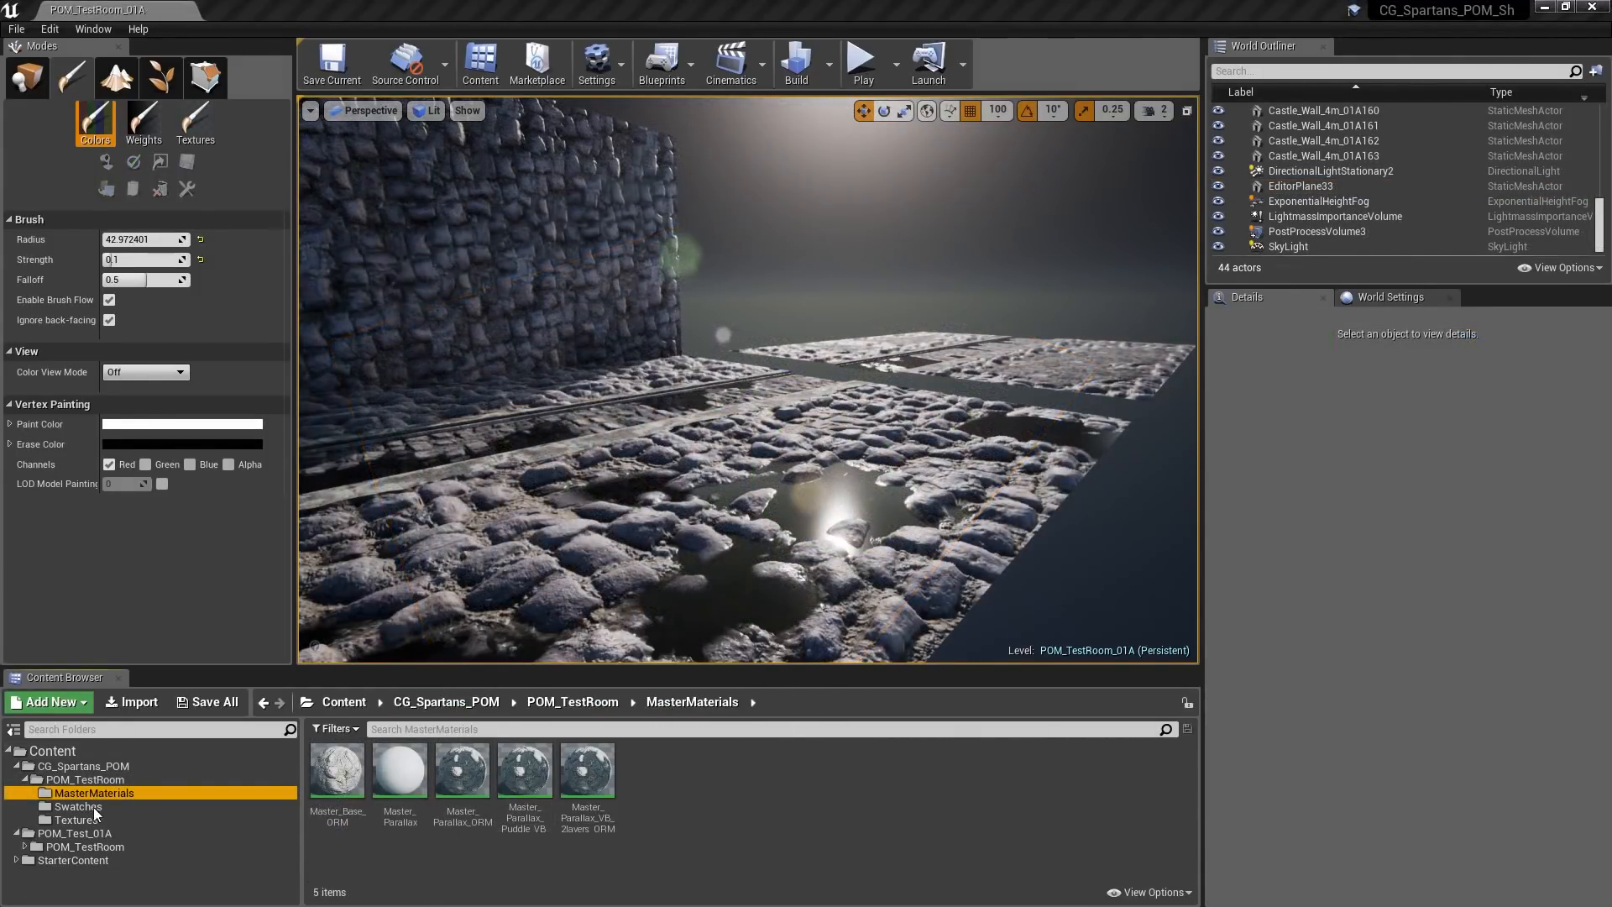
- Open the CobbleStone occlusion-roughness texture and toggle its Green channel display
click(75, 819)
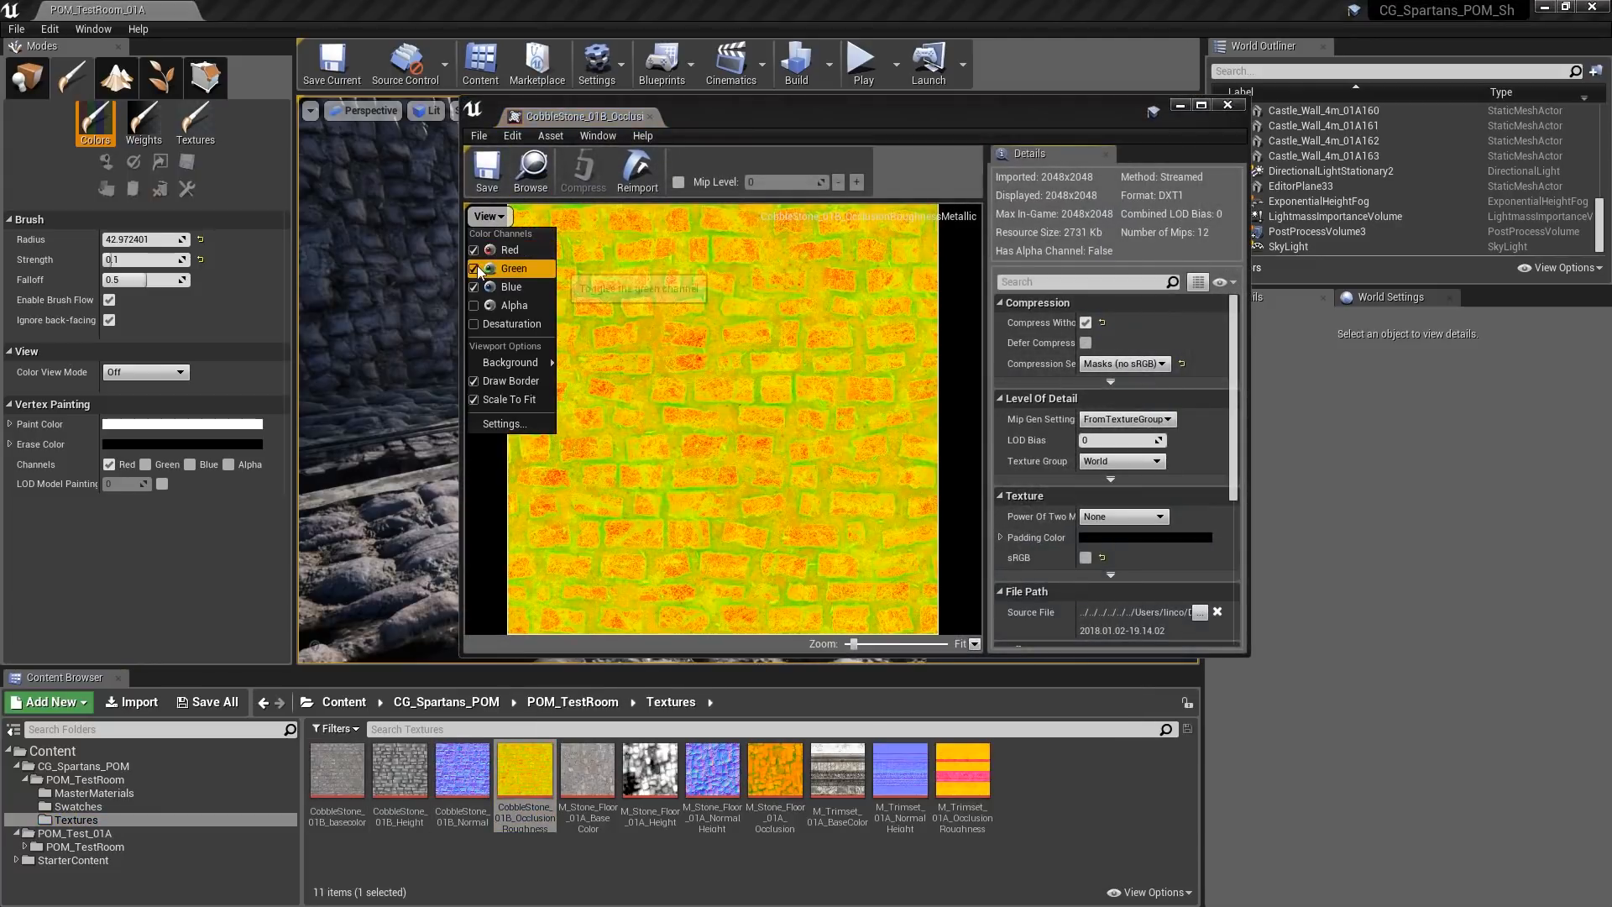
click(474, 268)
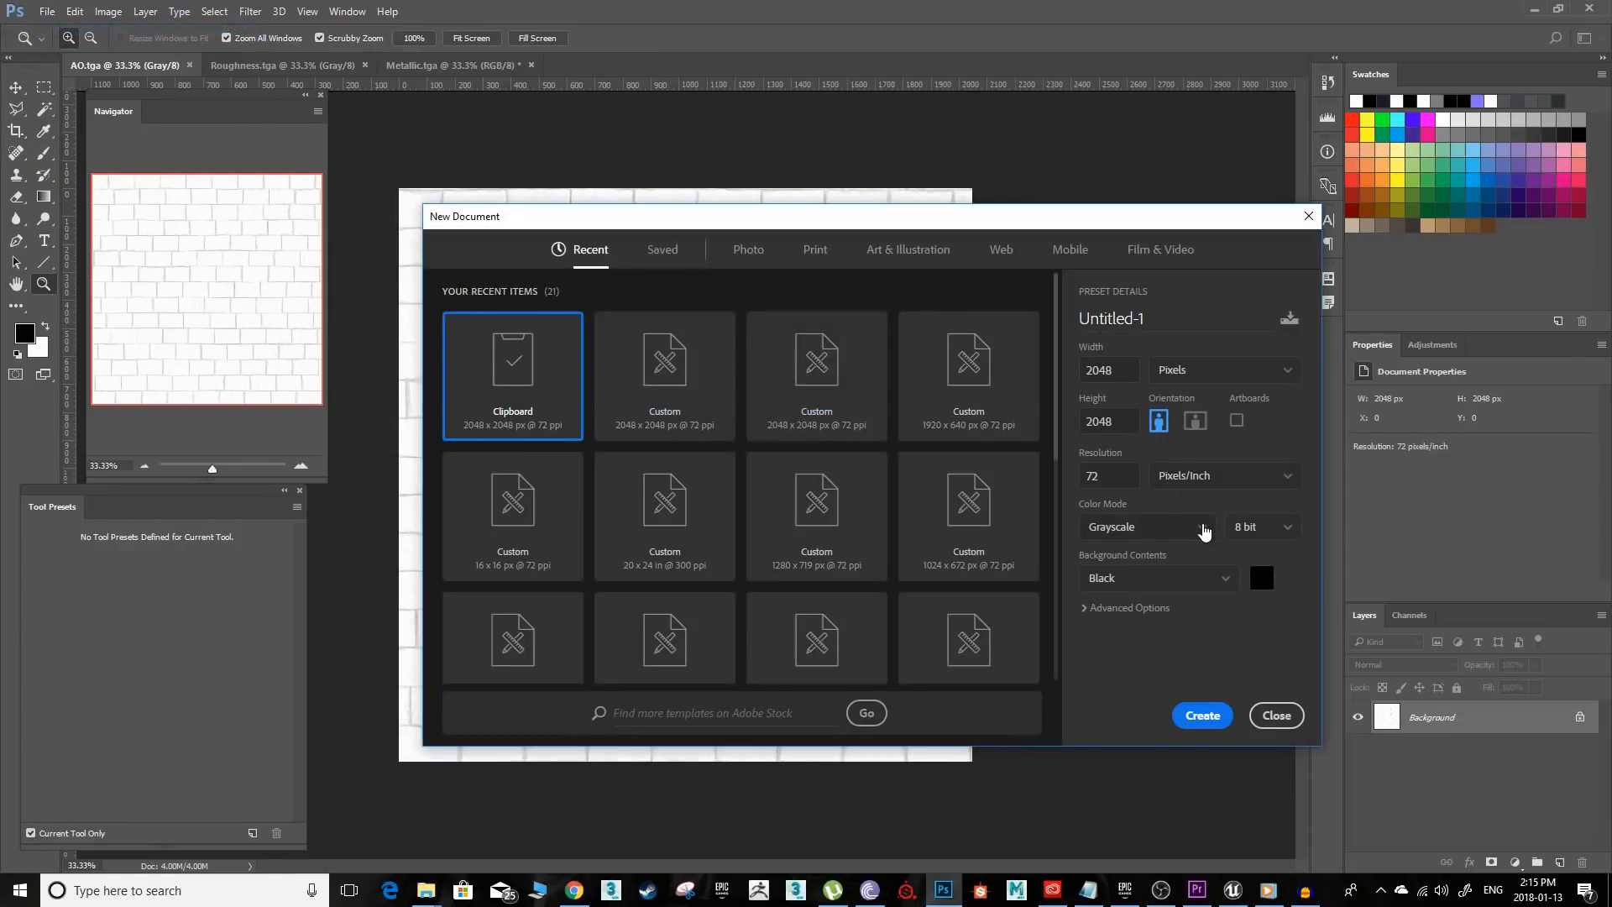
- Create a 2048×2048 RGB document with a black background
click(1146, 526)
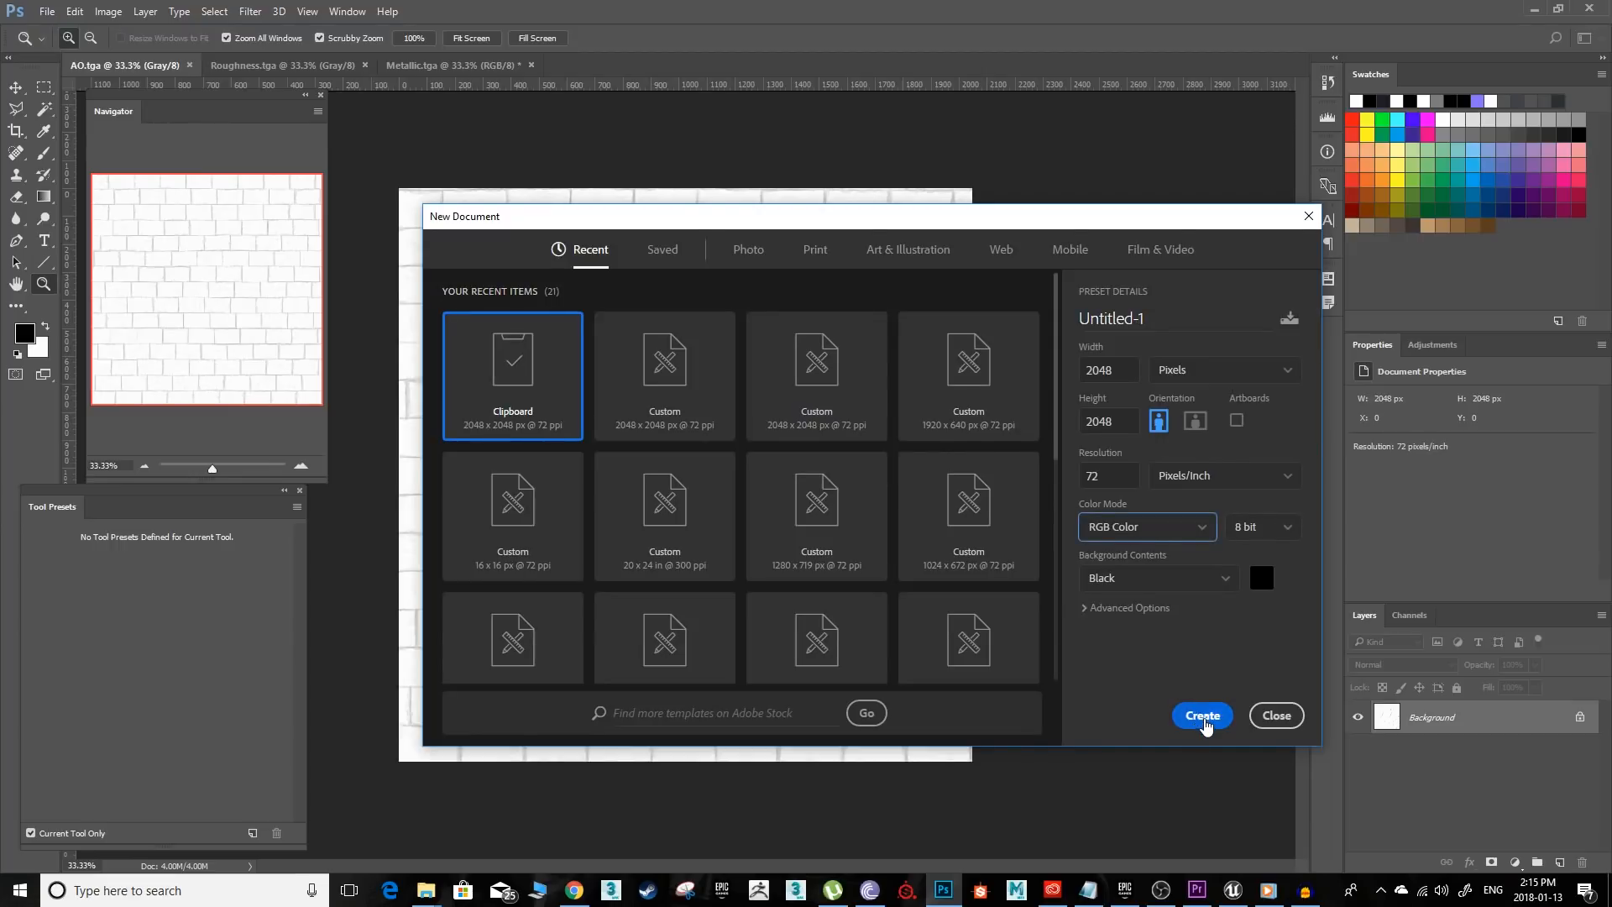
click(1202, 715)
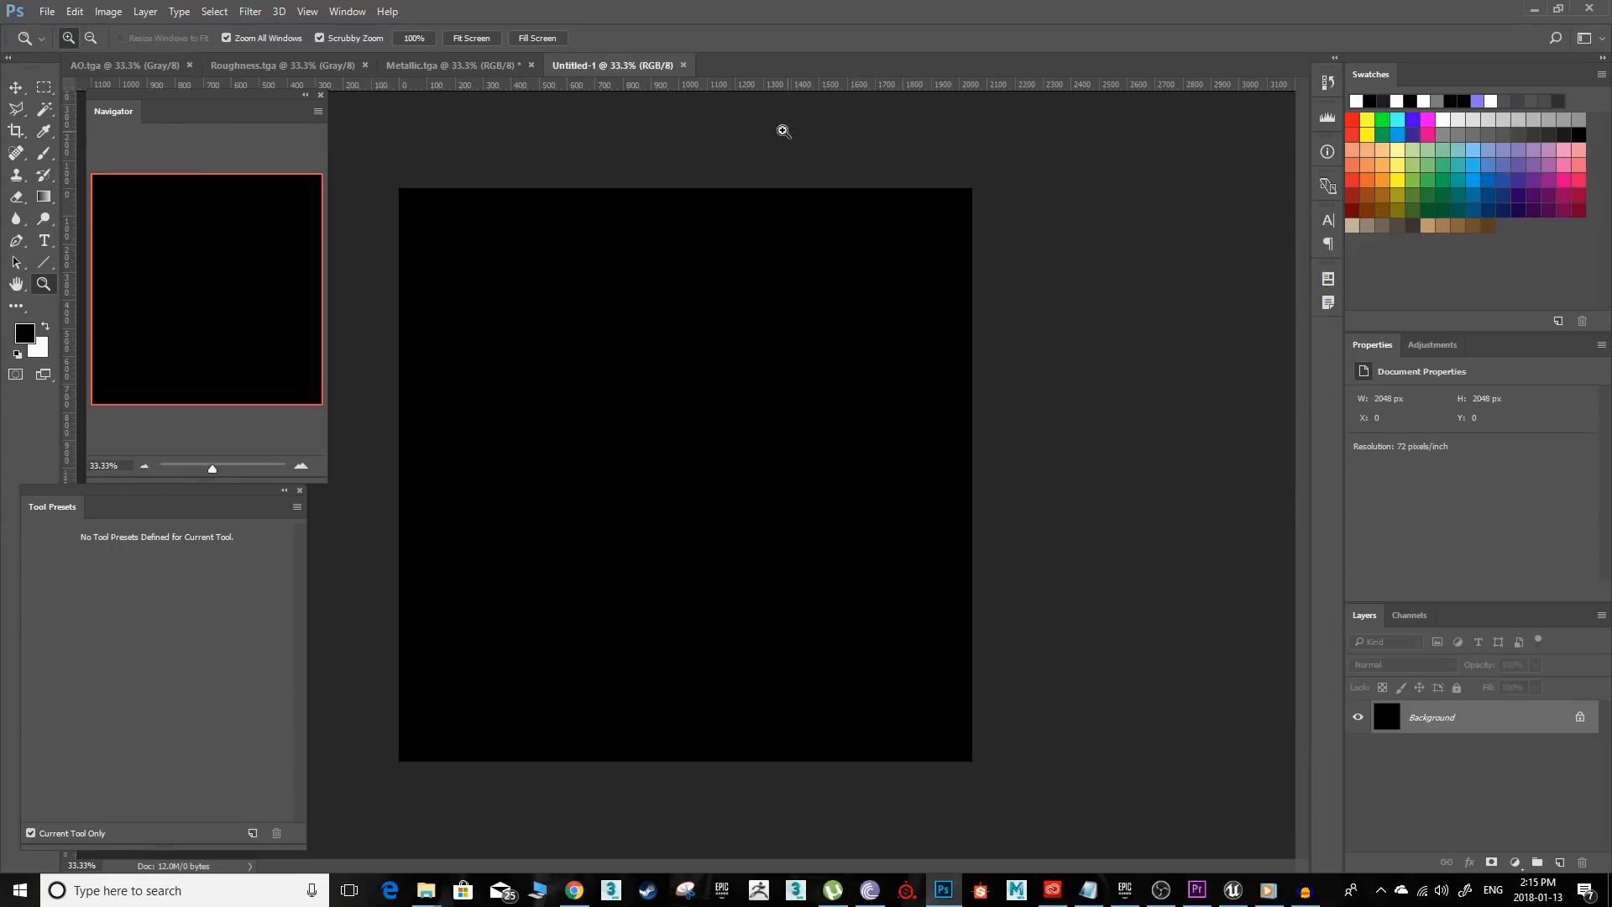
- Paste the AO map into the Red channel and Roughness into Green
click(1409, 615)
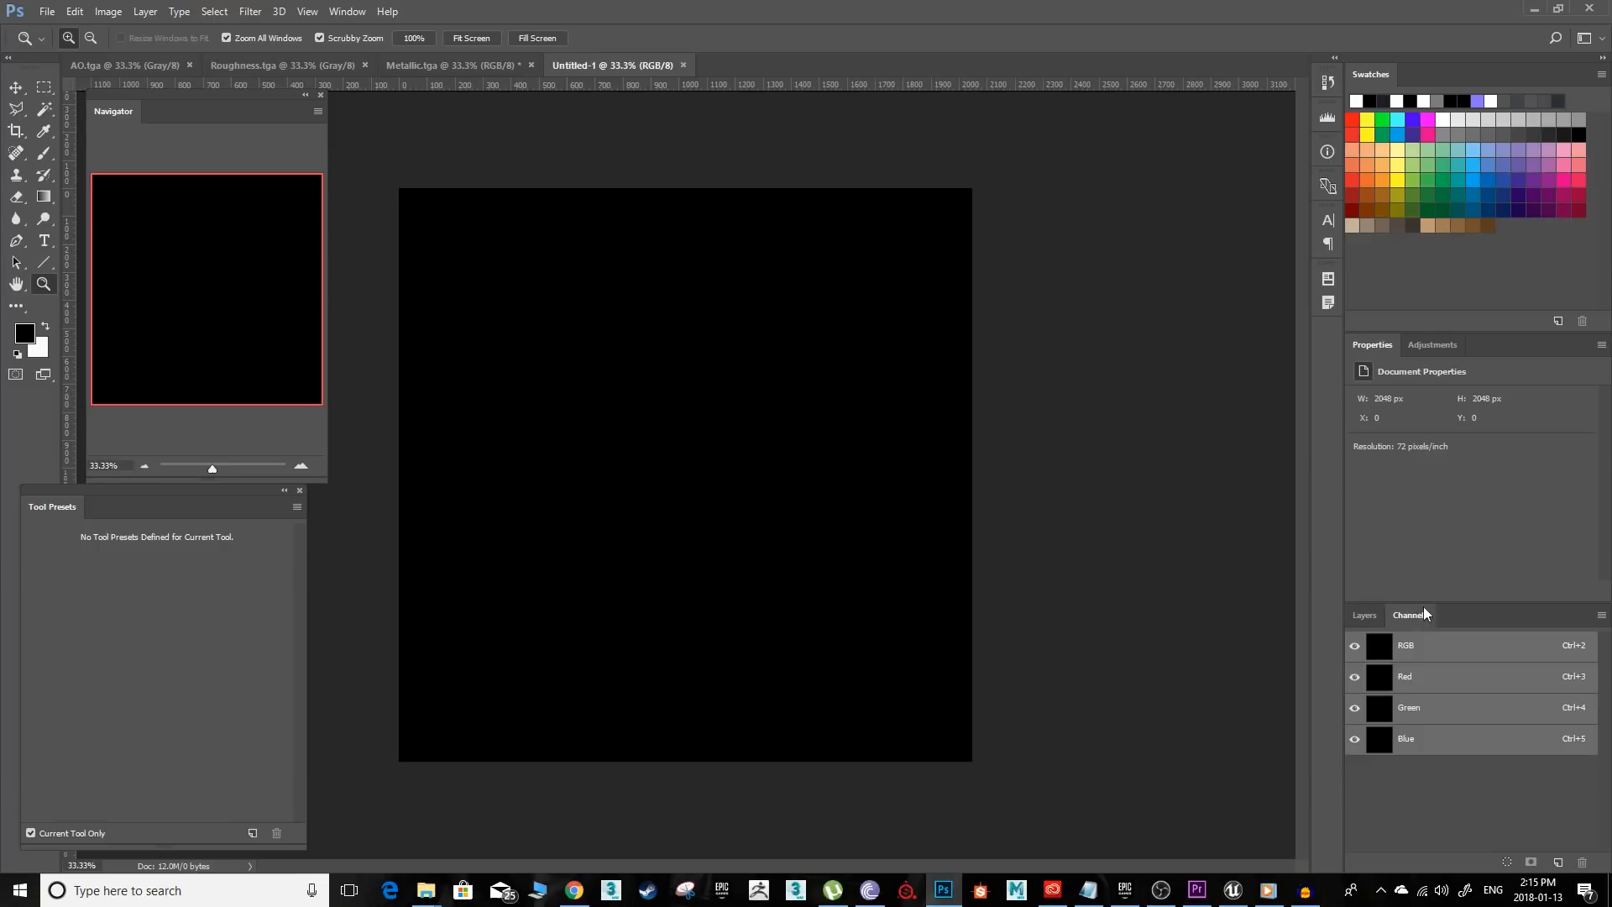
click(1404, 677)
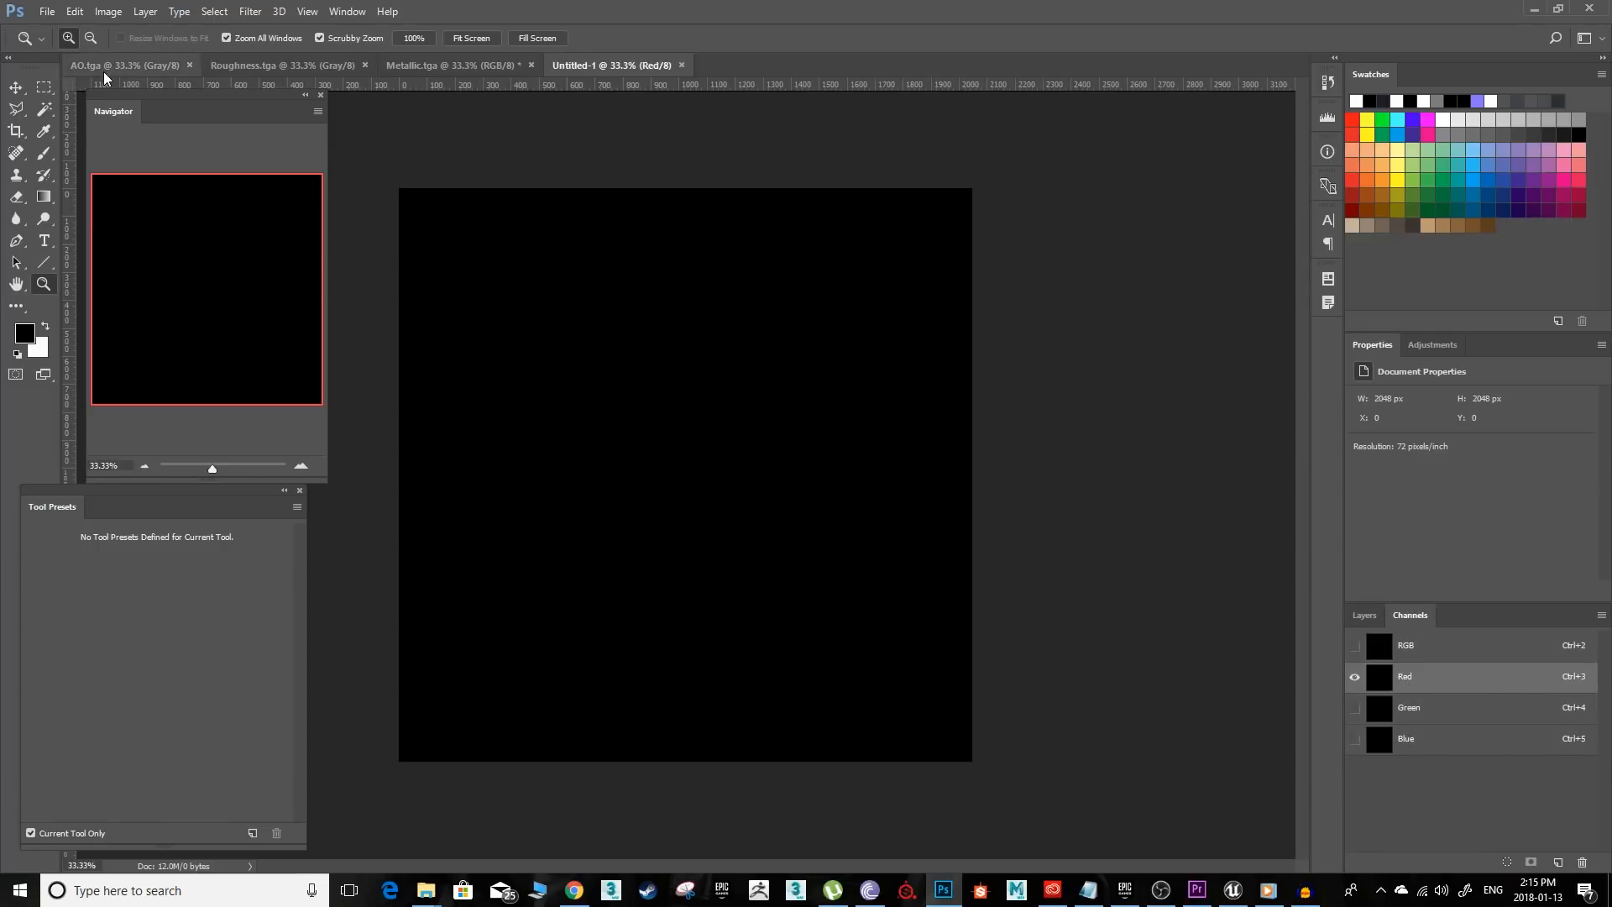
mouse_move(1160, 566)
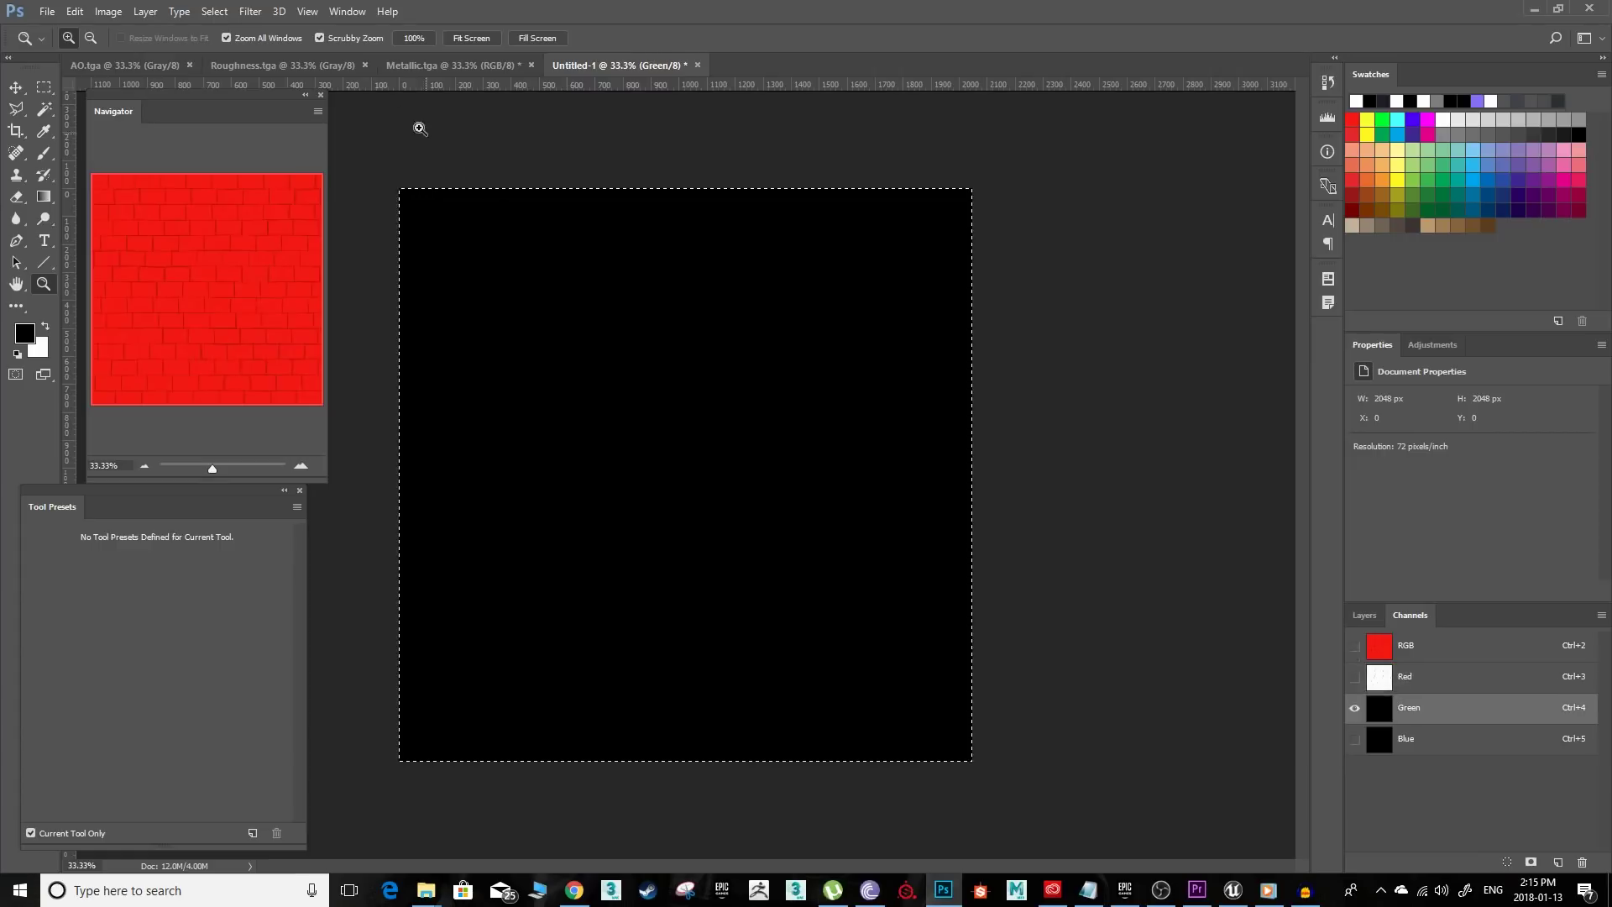
mouse_move(872, 234)
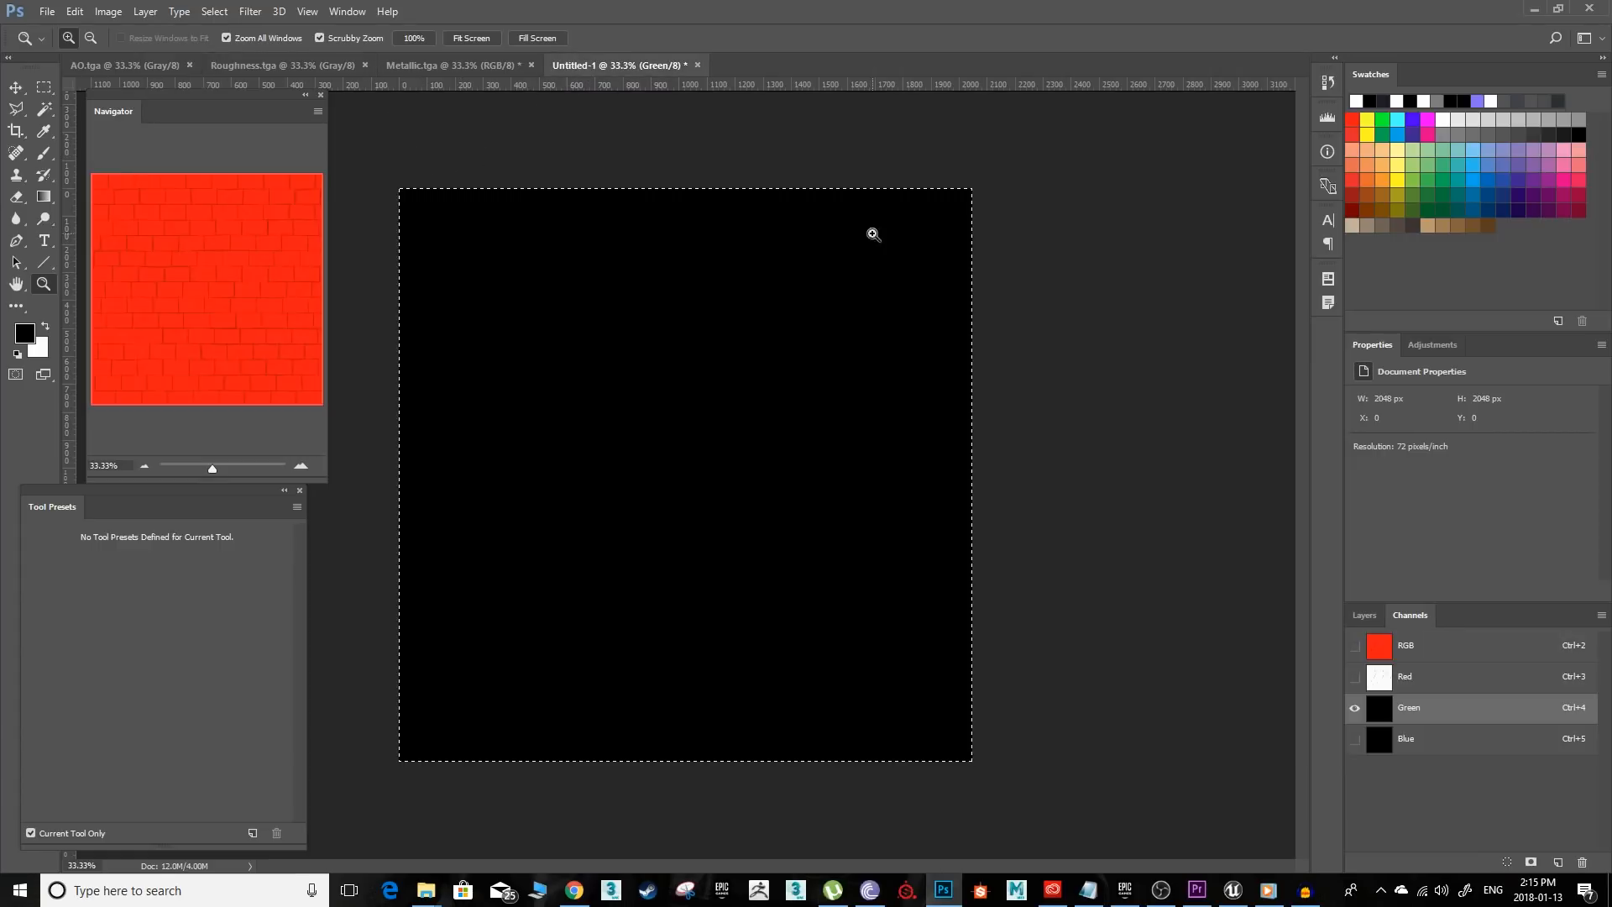
click(445, 64)
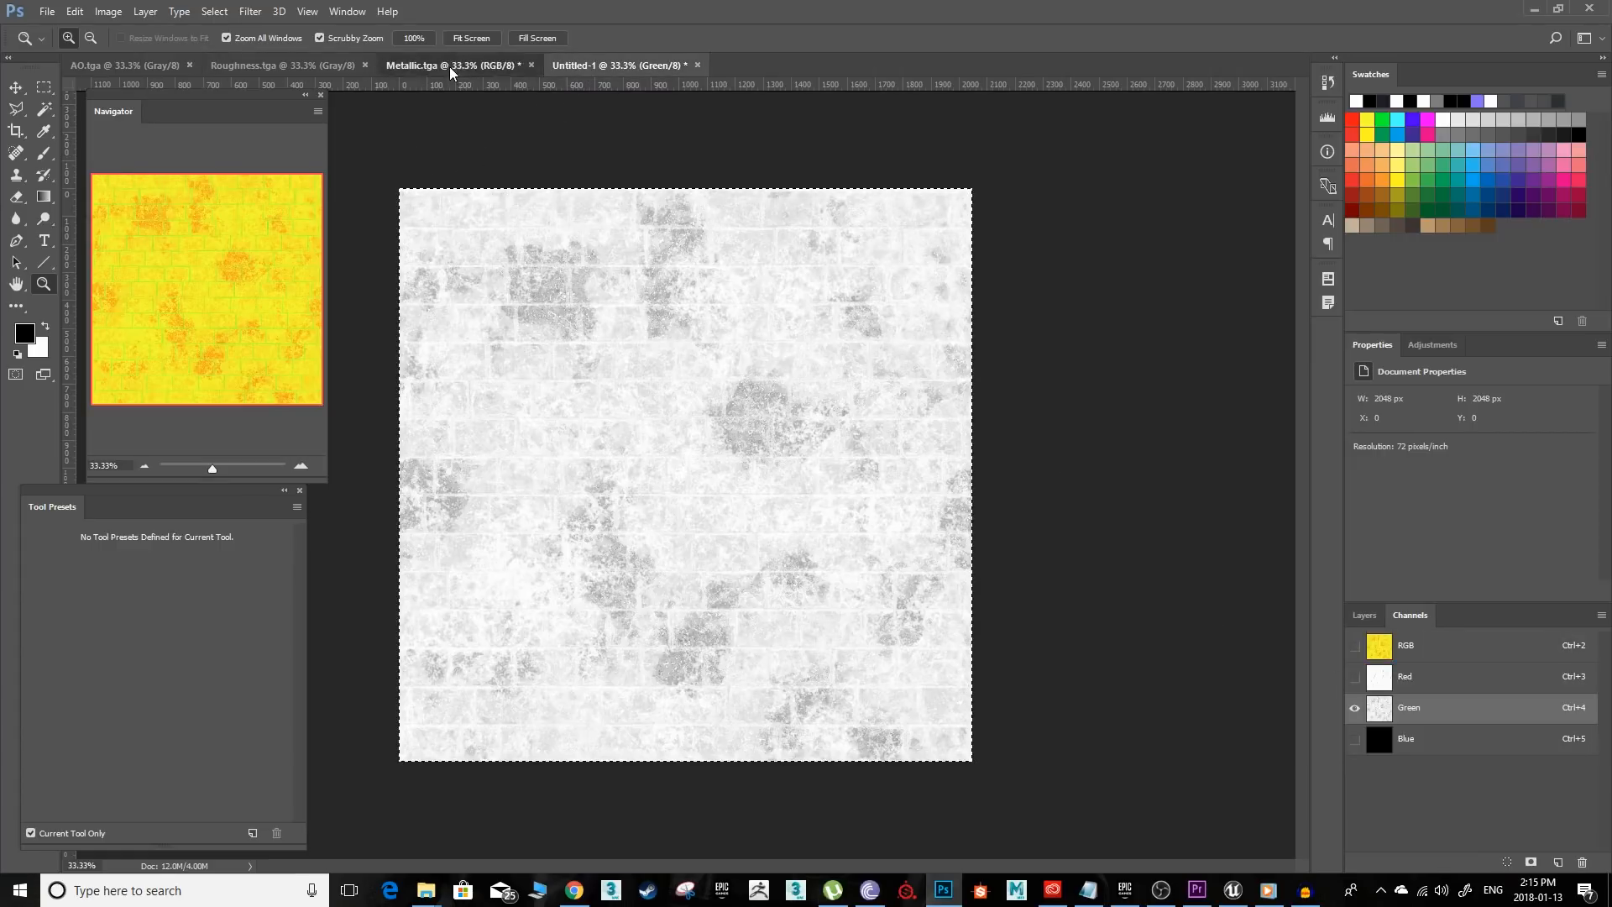
click(1406, 738)
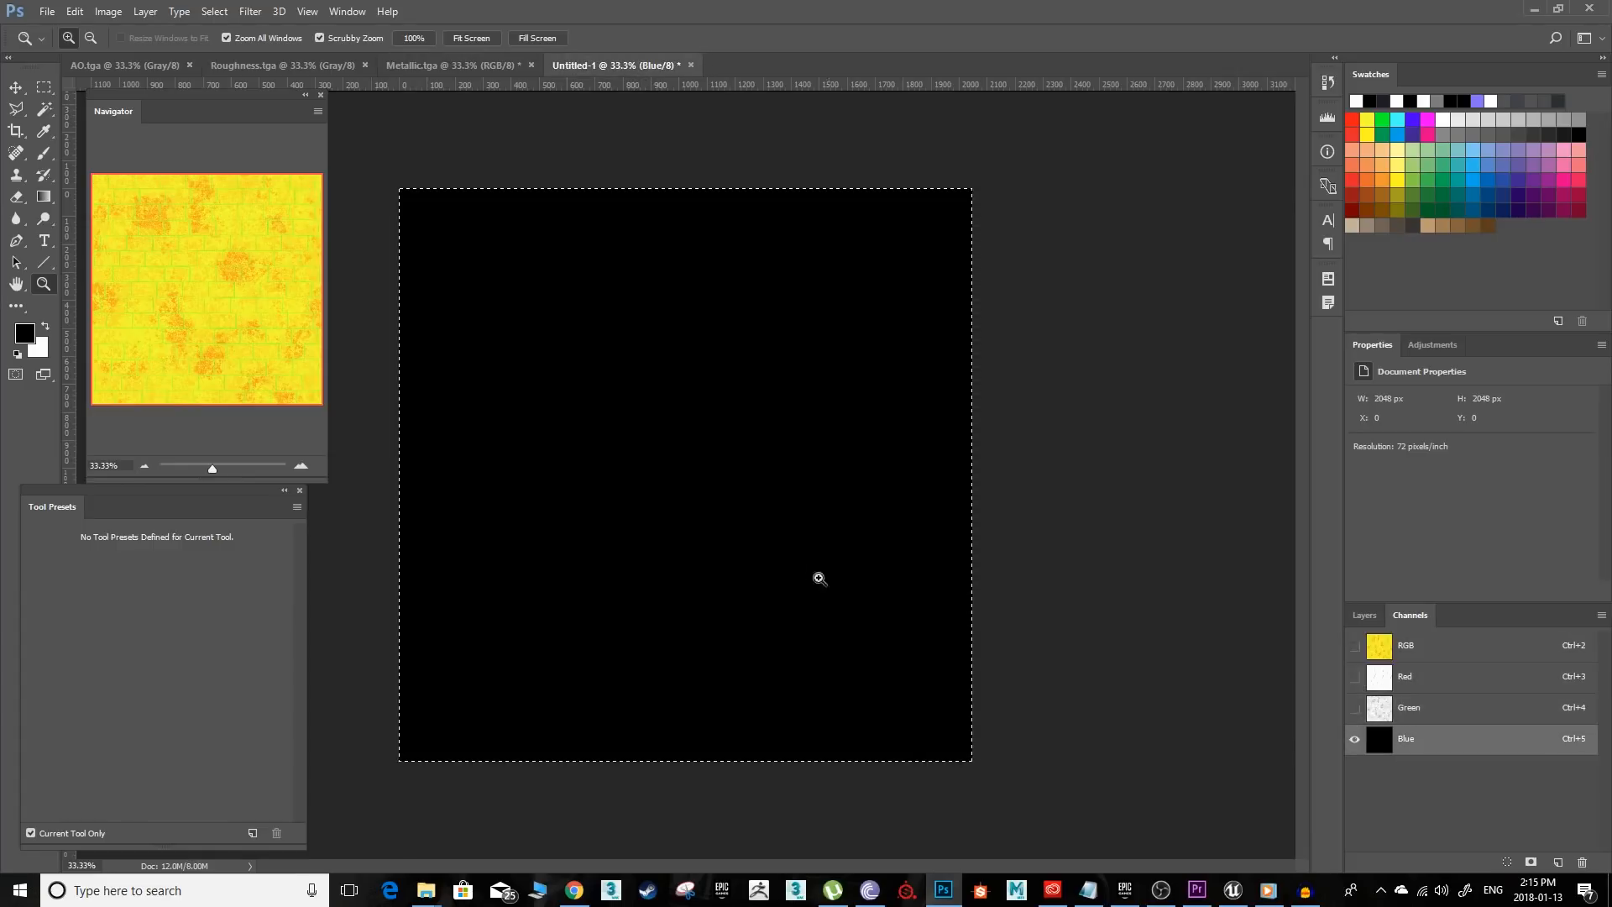